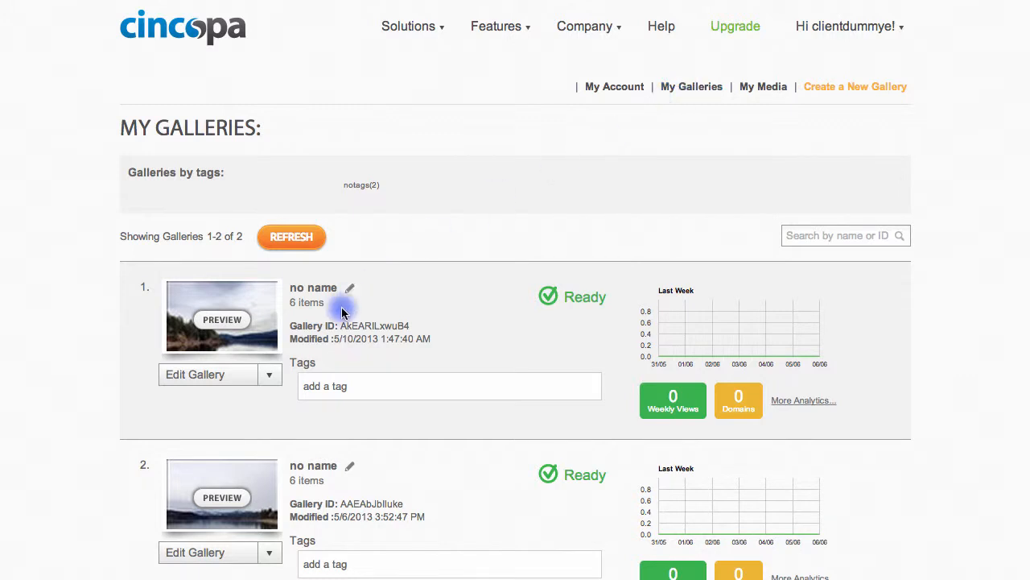
Get the WordPress embed shortcode for the first Cincopa gallery via Embed It
click(270, 374)
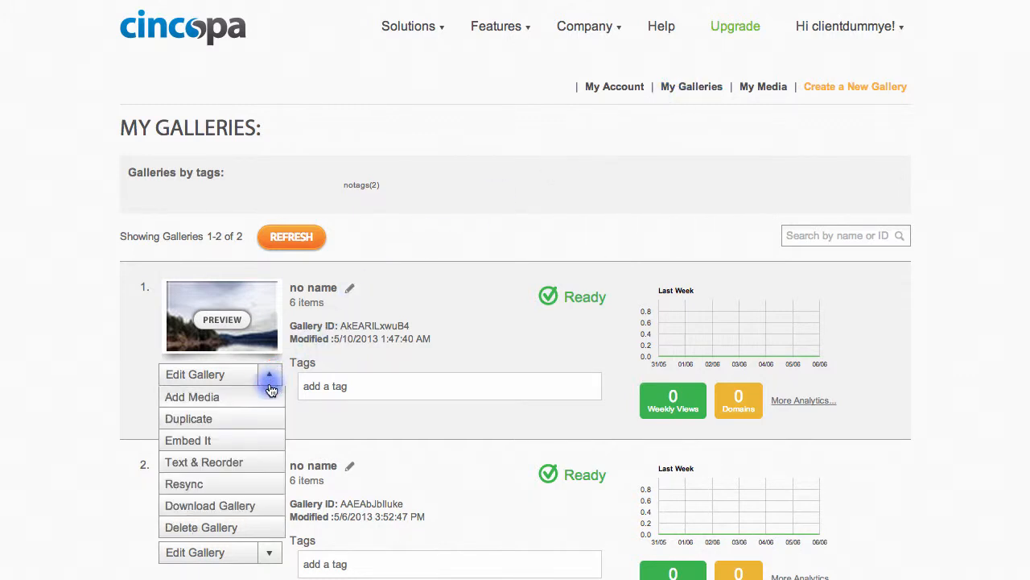
click(187, 441)
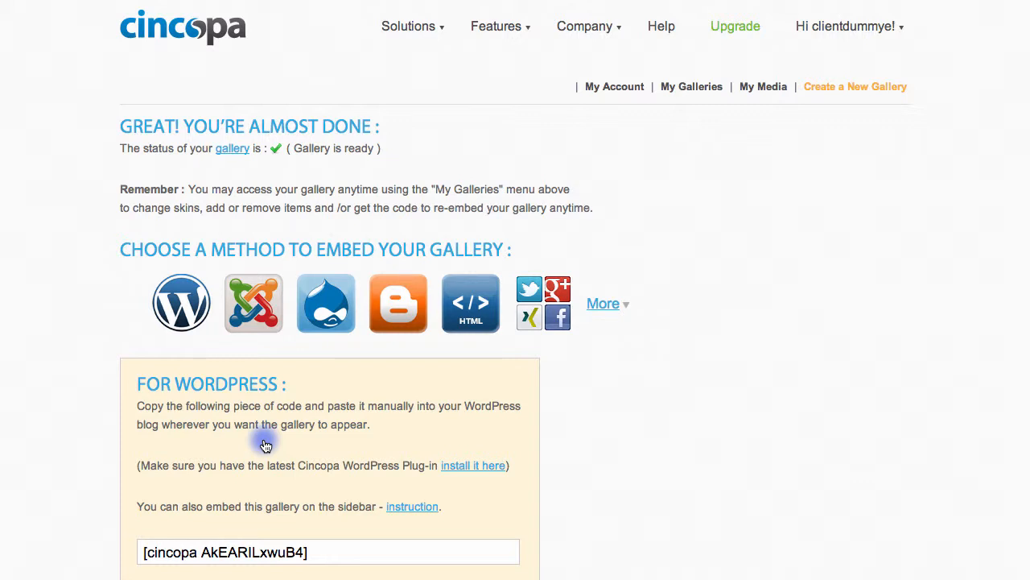
mouse_move(181, 303)
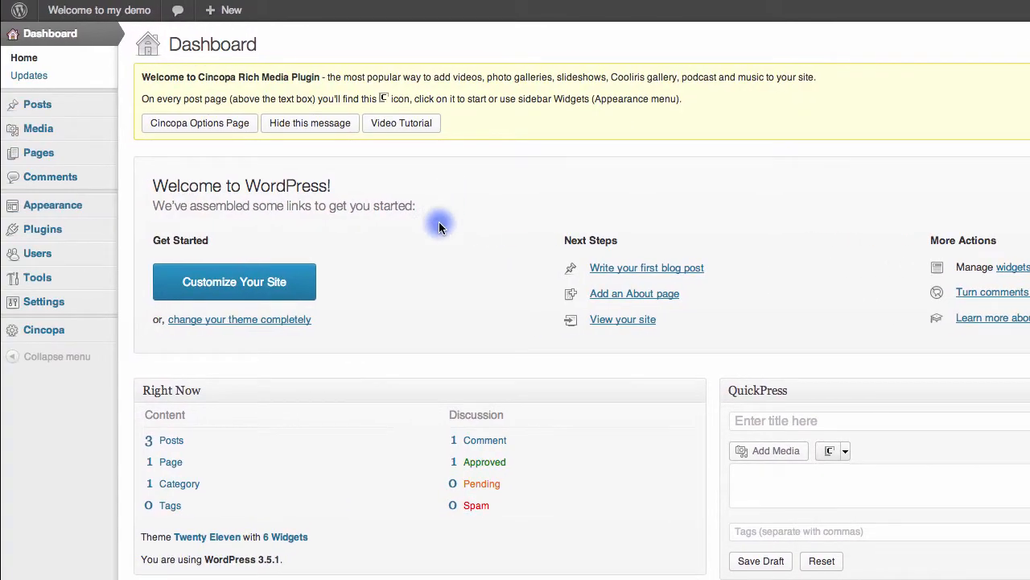
mouse_move(37, 103)
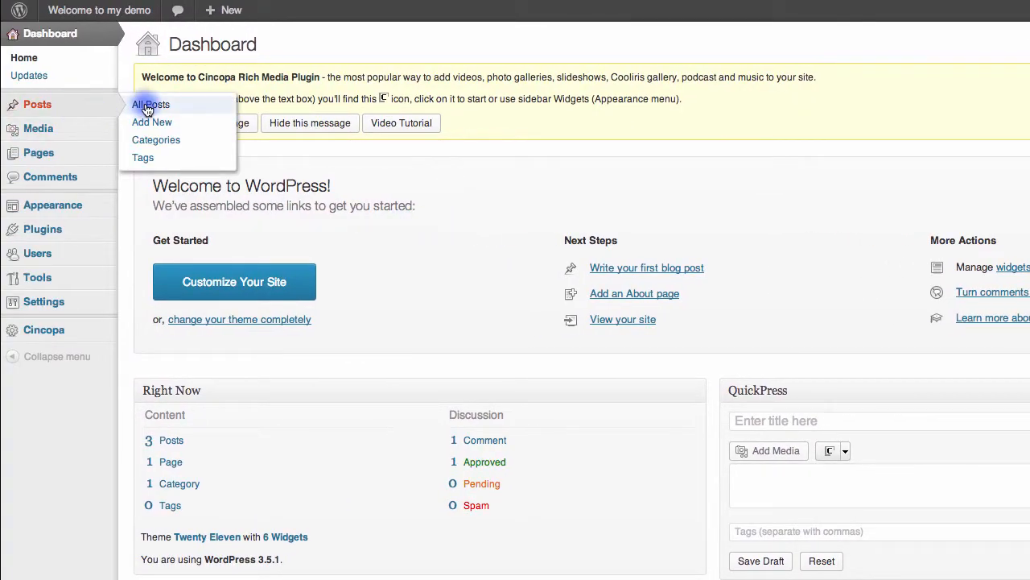
Create a new post titled 'my post' with the body [cincopa AkEARILxwuB4]
click(151, 123)
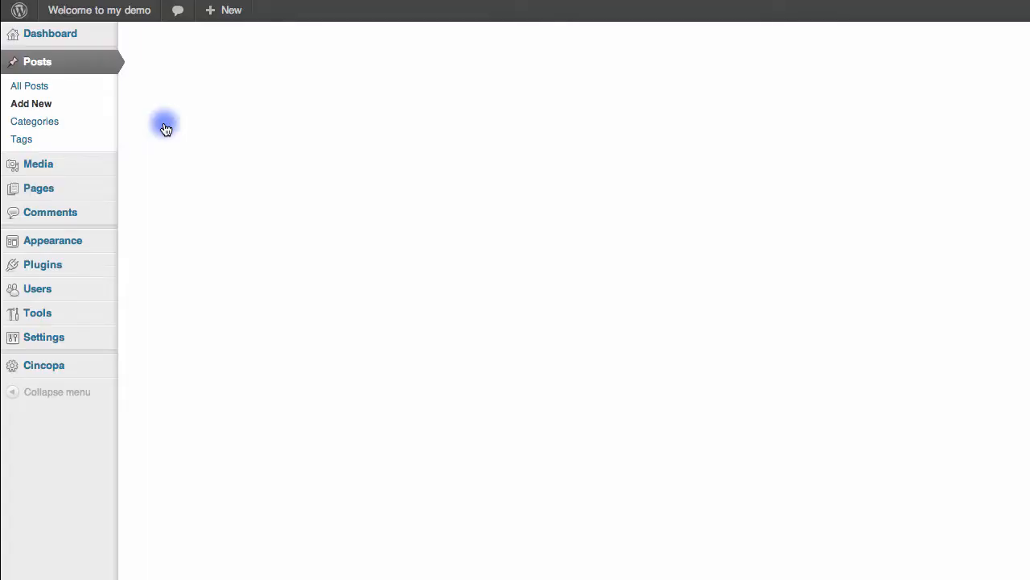
click(30, 103)
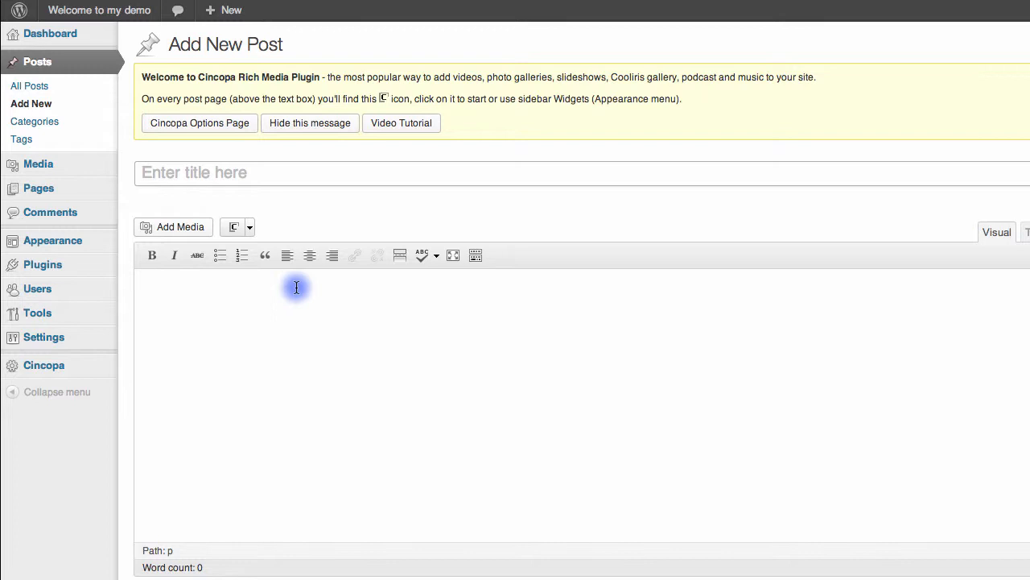
text(my post)
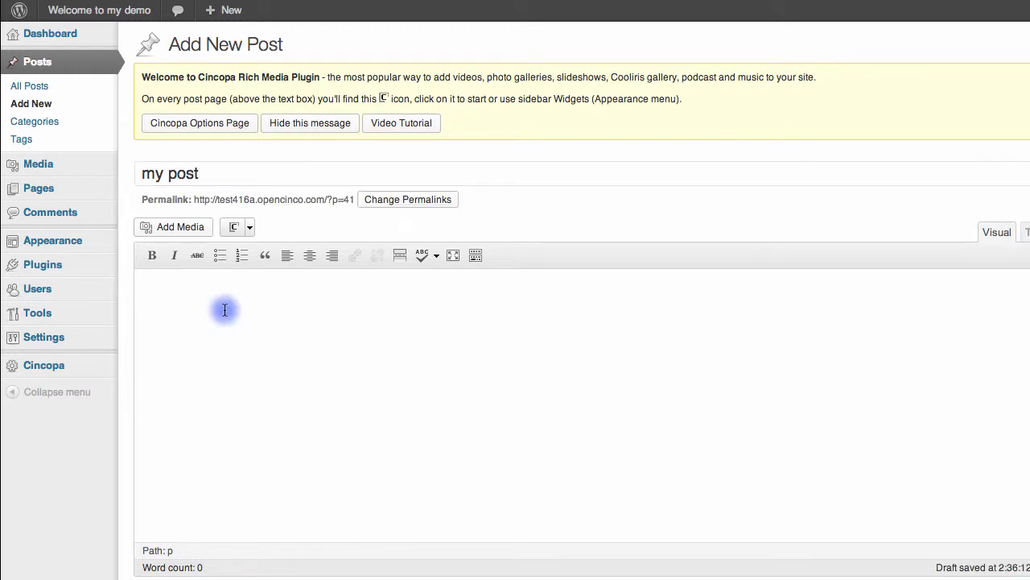
mouse_move(233, 306)
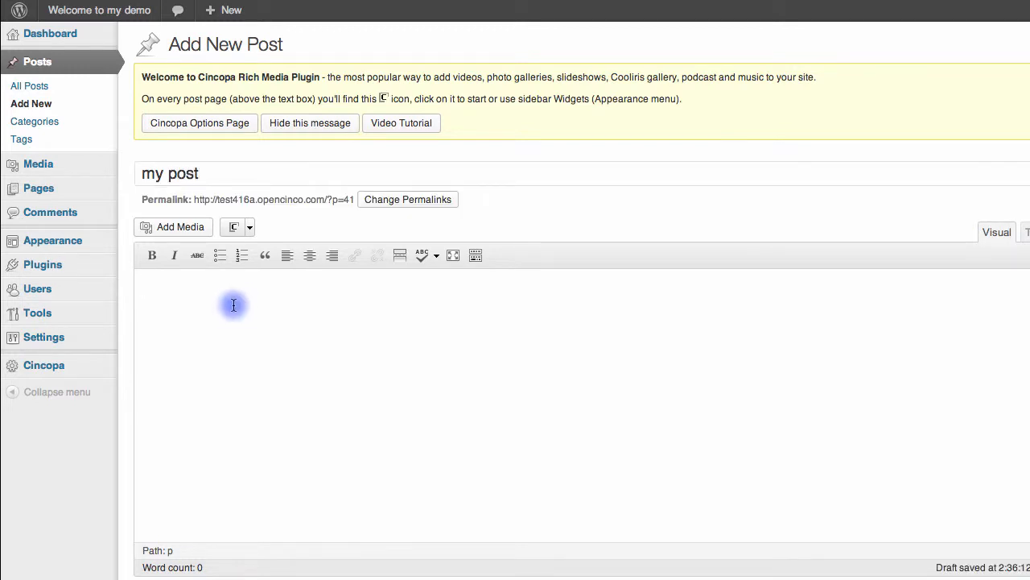
text([cincopa AkEARILxwuB4])
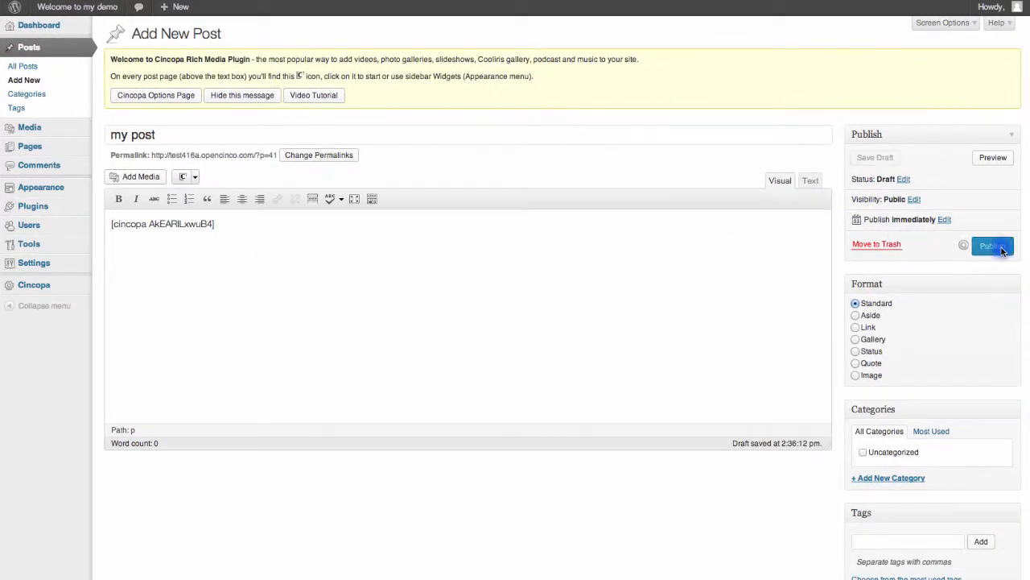
Publish the post and view it on the site showing the photo gallery
click(991, 245)
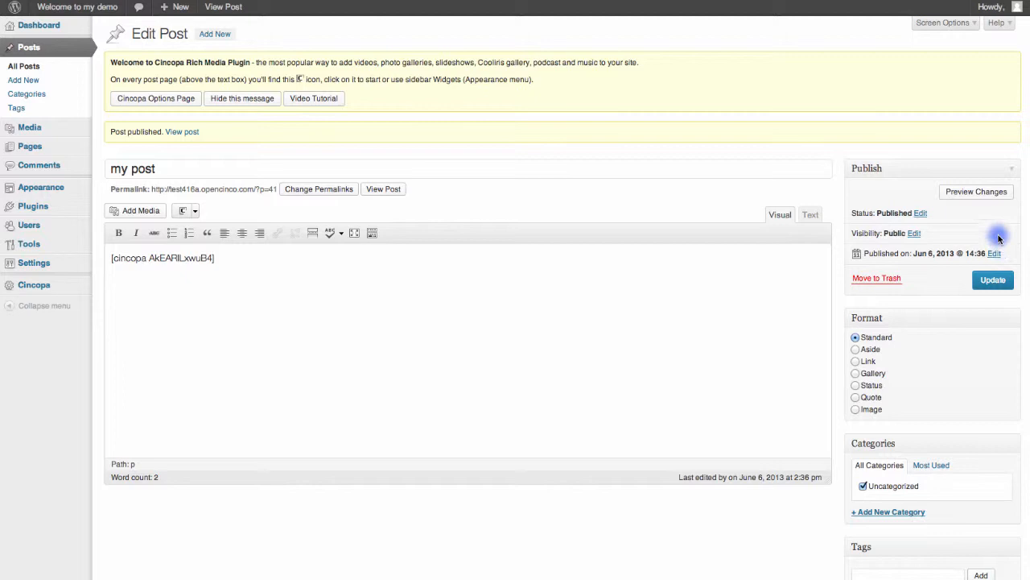
click(182, 132)
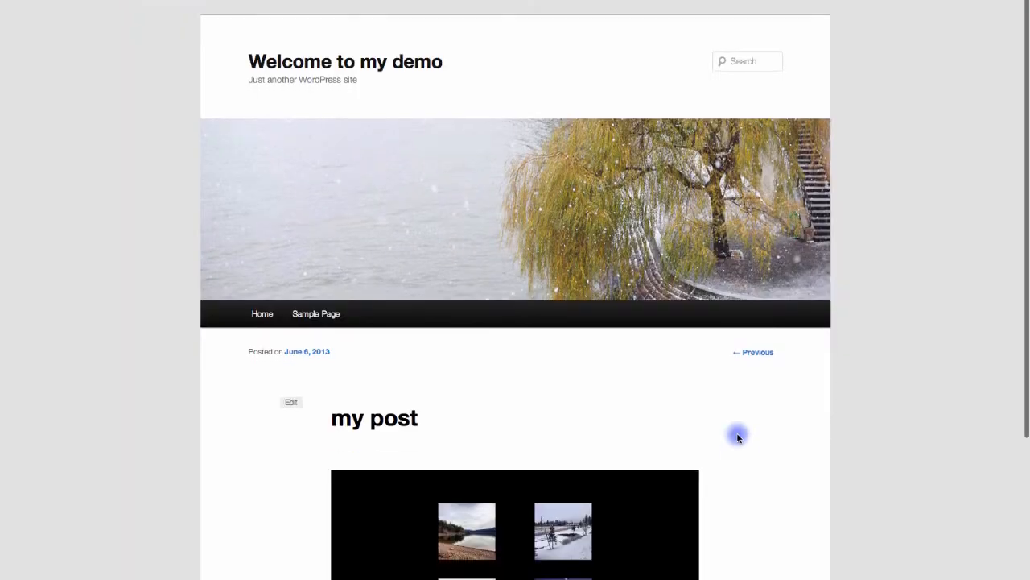
scroll(down, 3)
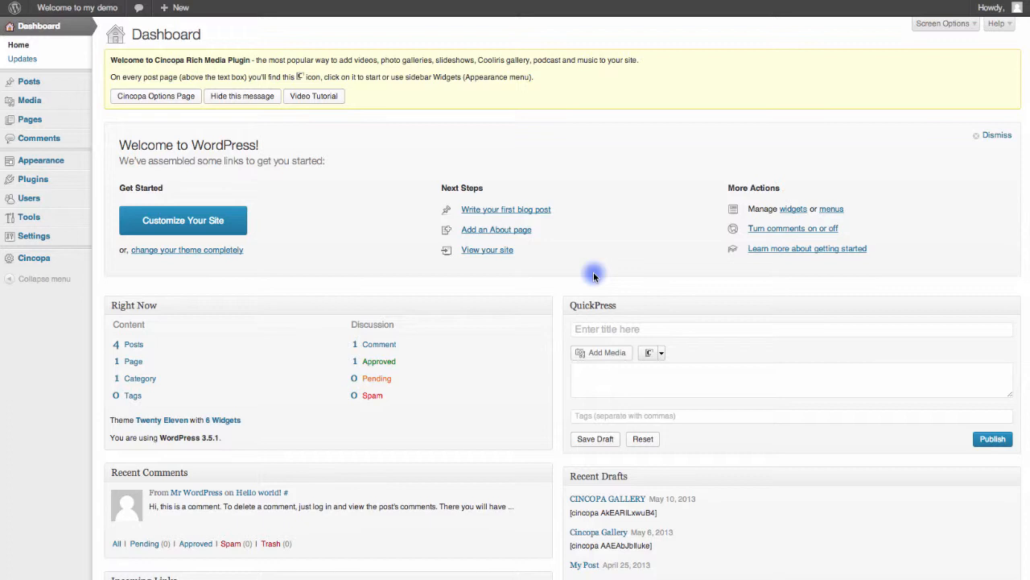
mouse_move(103, 91)
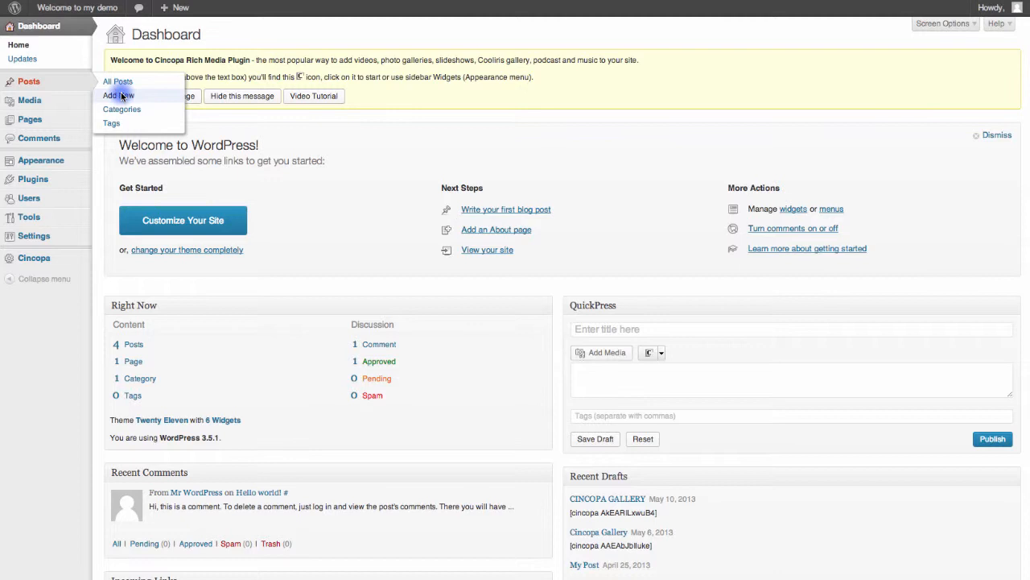
Start a new post 'My Post 2' and choose the first gallery from Cincopa's My Galleries to embed
click(119, 95)
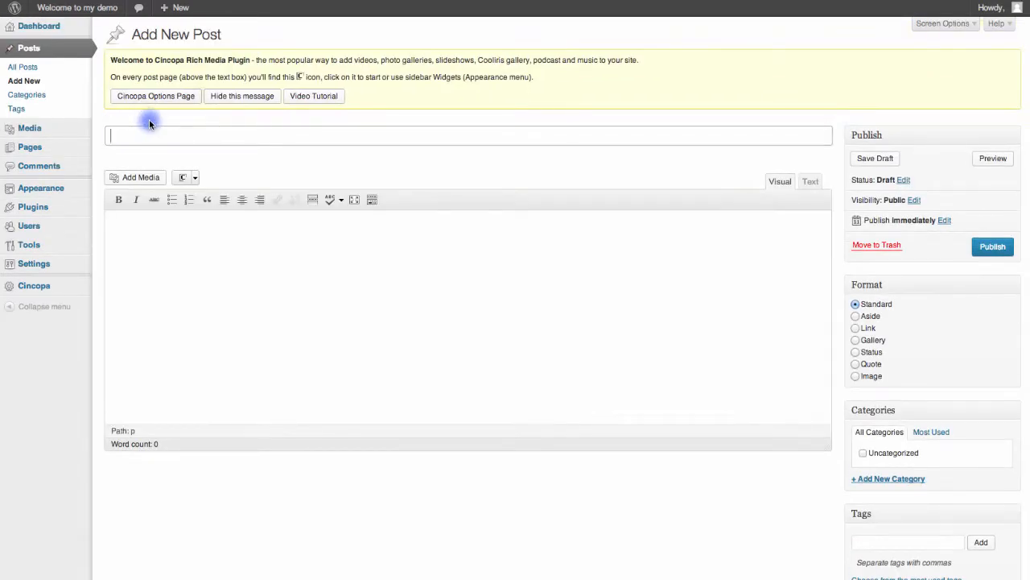
text(My Post)
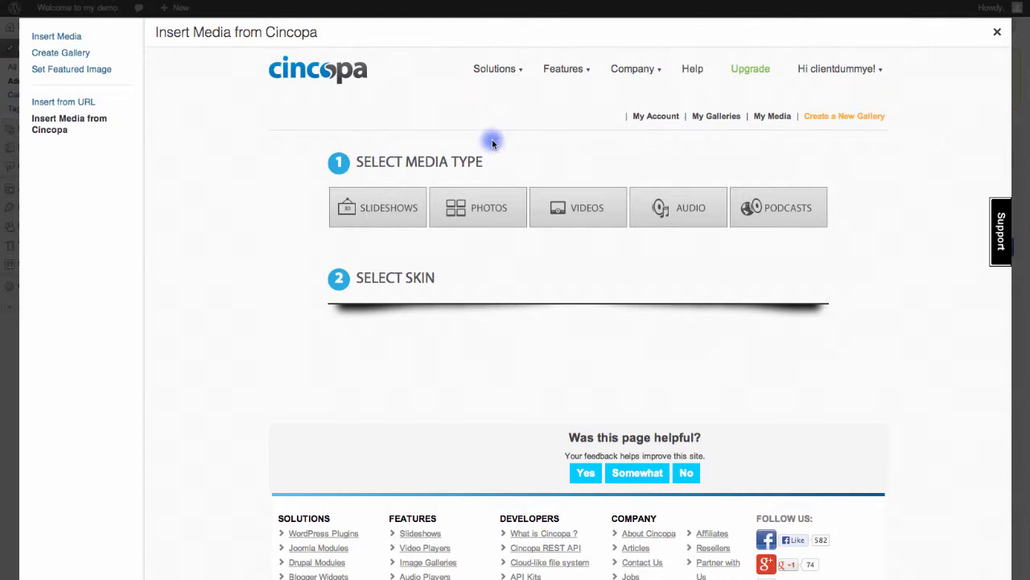
click(714, 116)
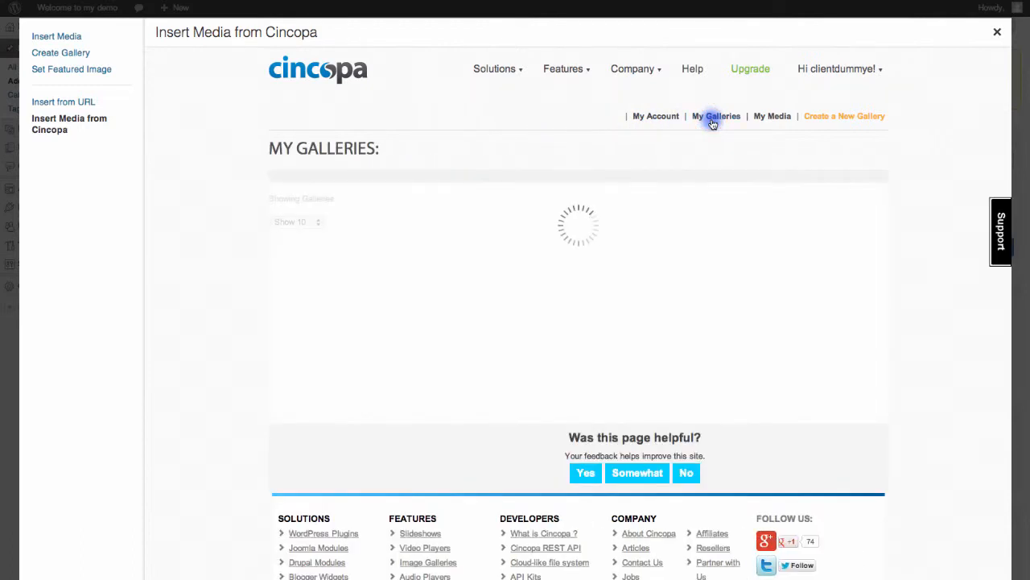
click(715, 116)
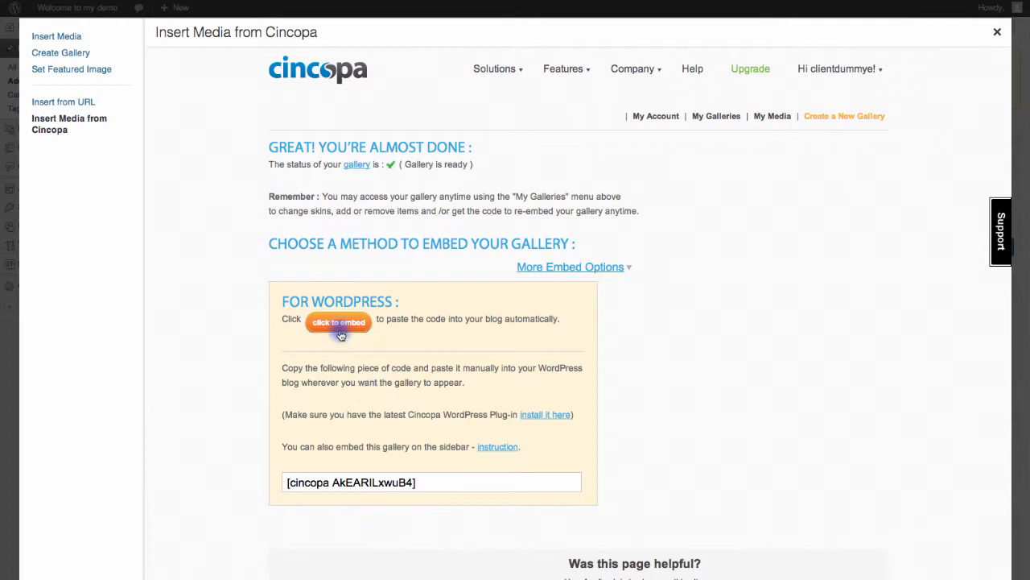
Insert the gallery code automatically, publish My Post 2 and preview it
click(338, 321)
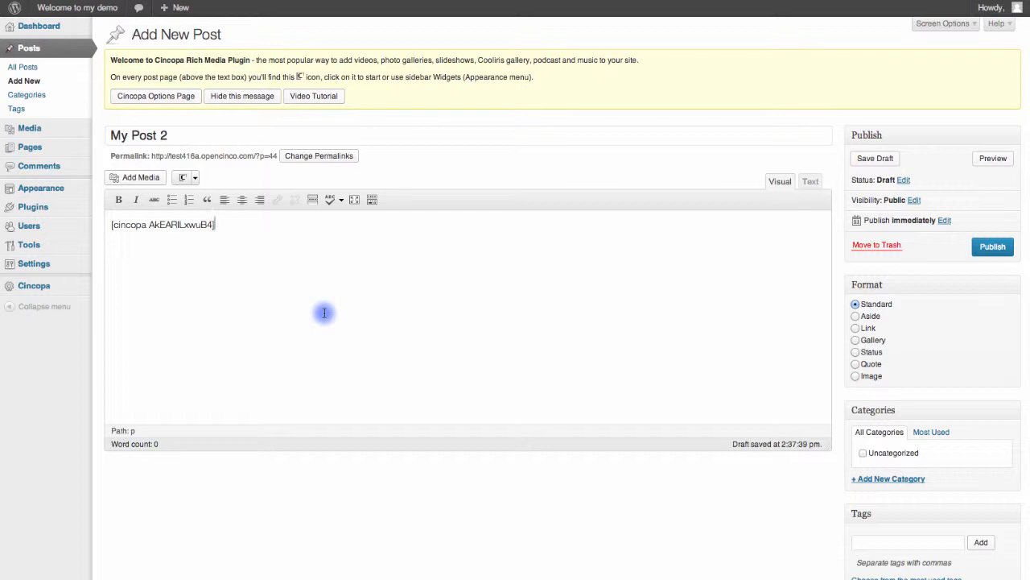
click(875, 158)
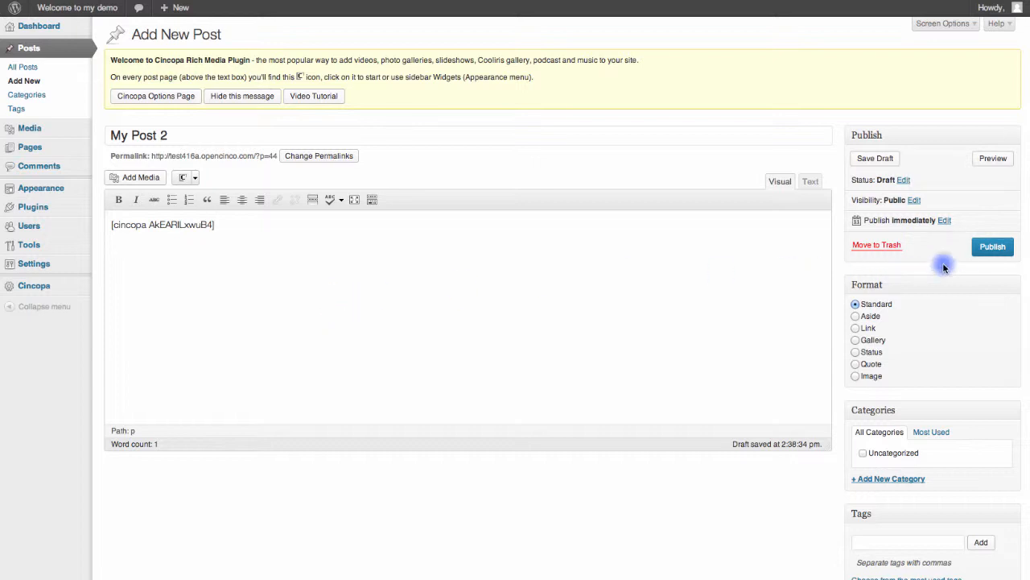
click(991, 247)
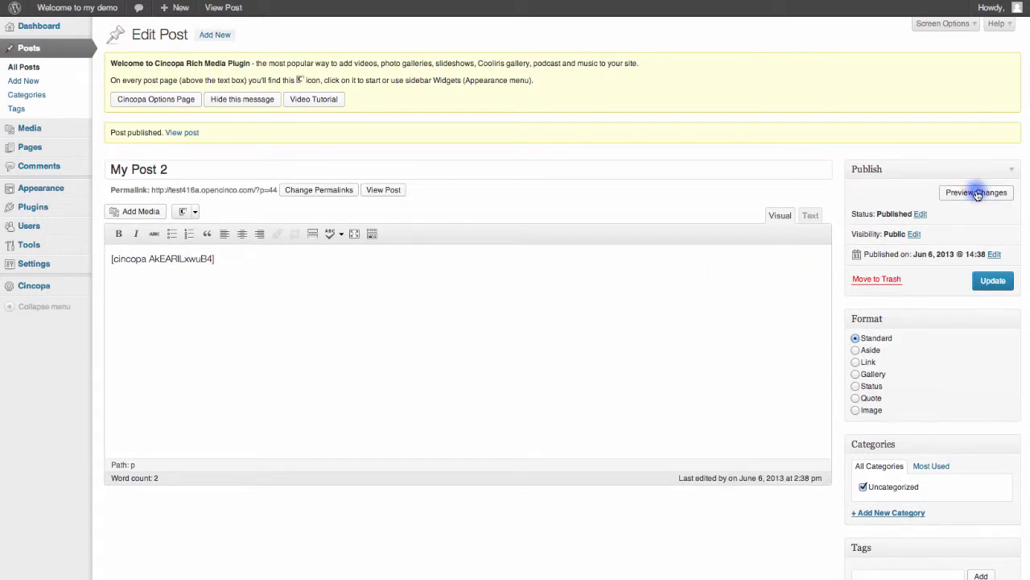
click(975, 193)
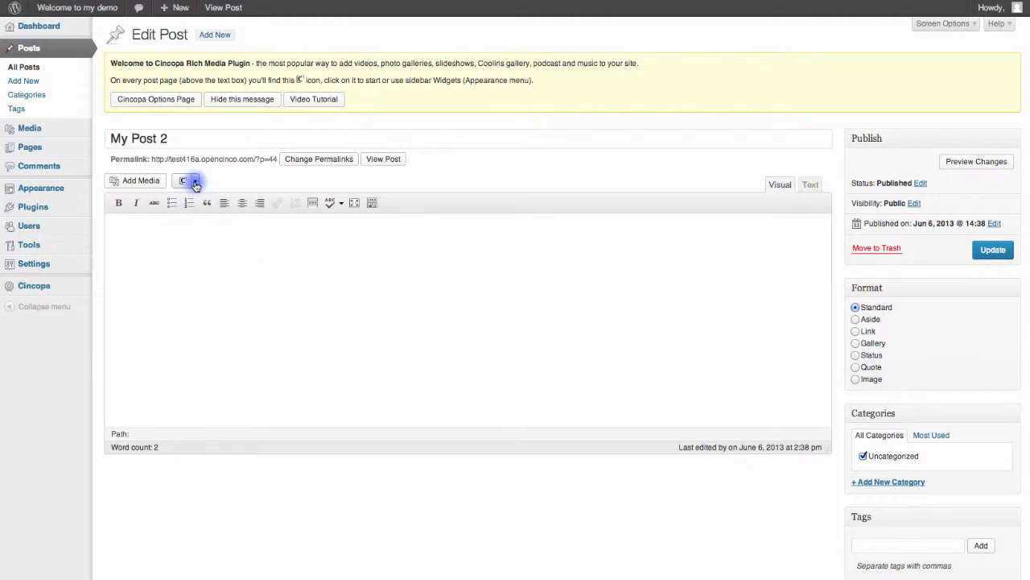
Re-insert the first Cincopa gallery into My Post 2, update it and view the gallery on the site
click(195, 180)
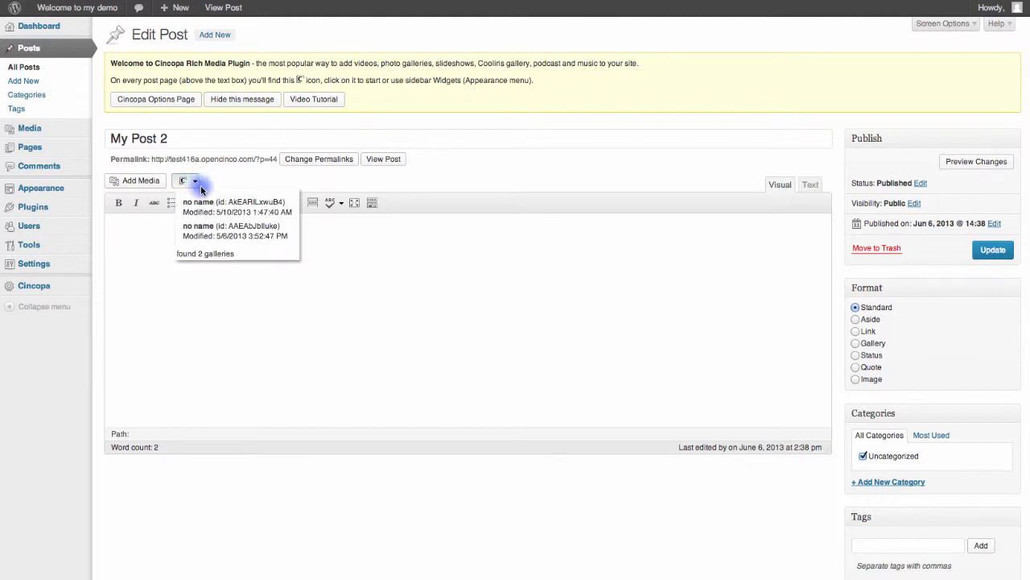
mouse_move(234, 230)
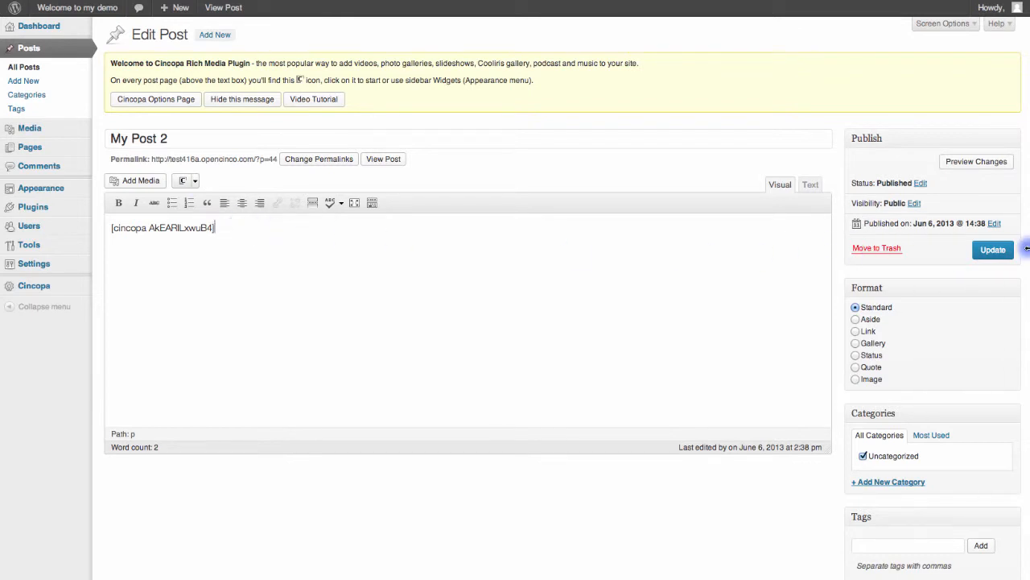
click(992, 250)
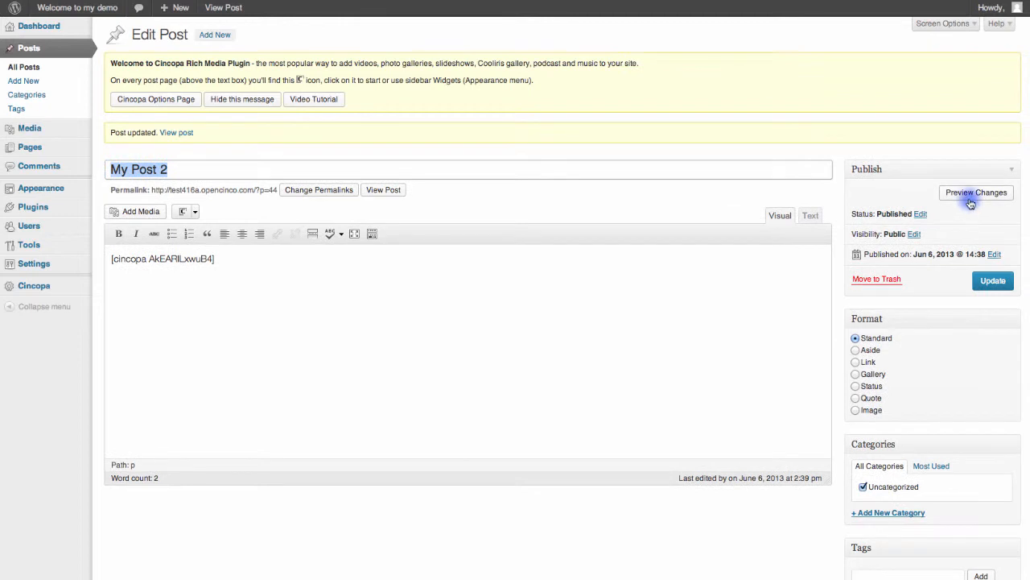
click(975, 193)
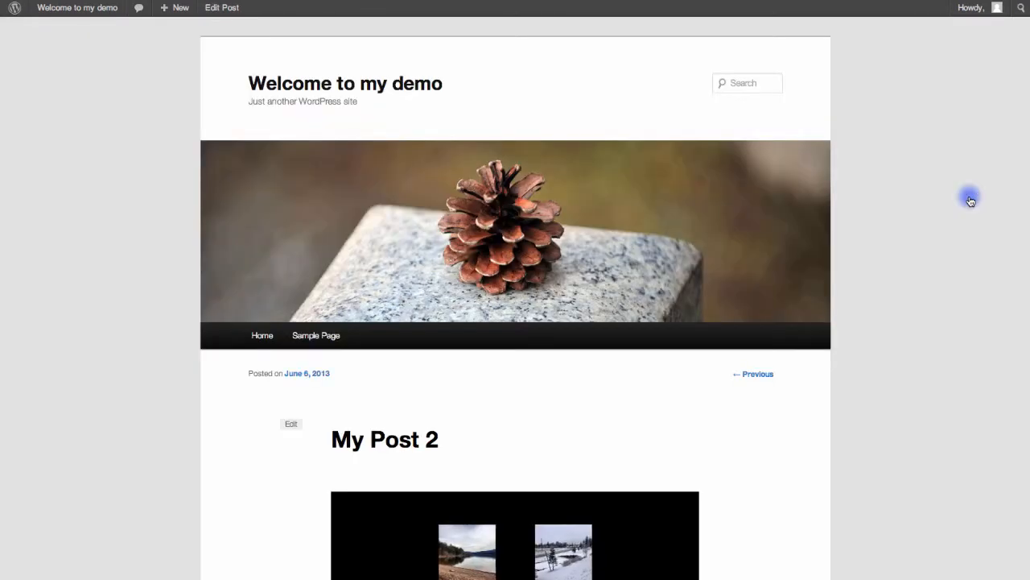
scroll(down, 3)
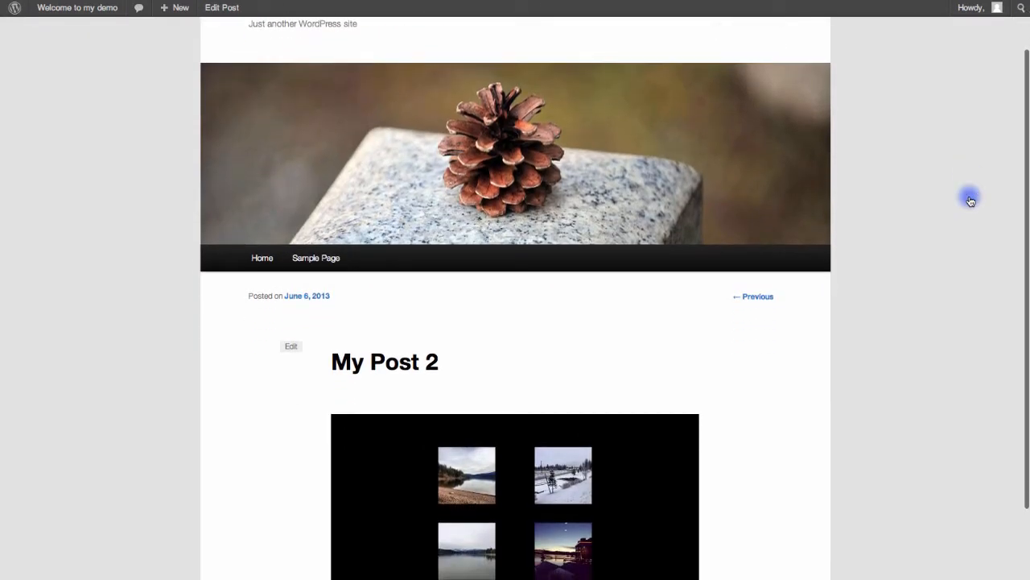